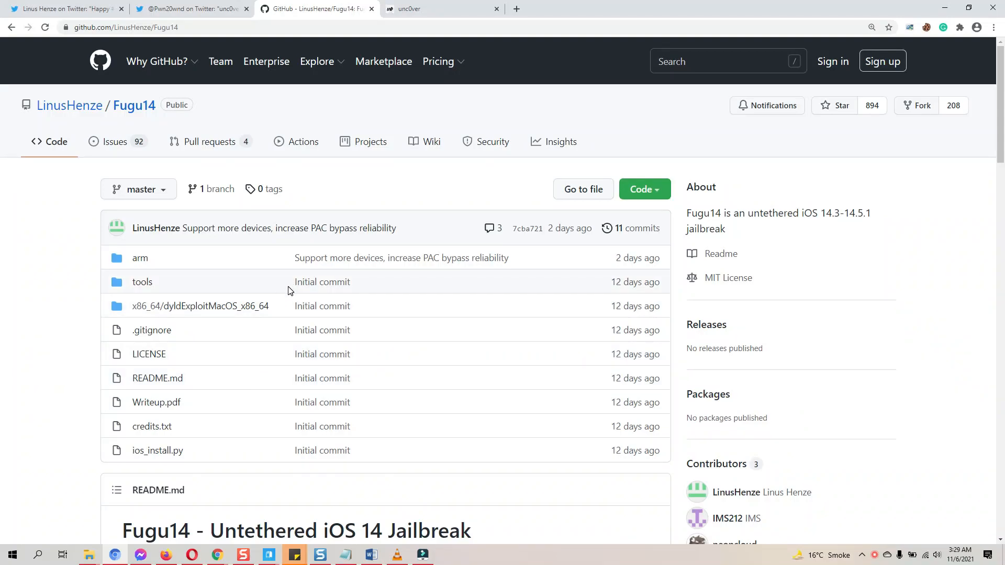
pyautogui.moveTo(866, 268)
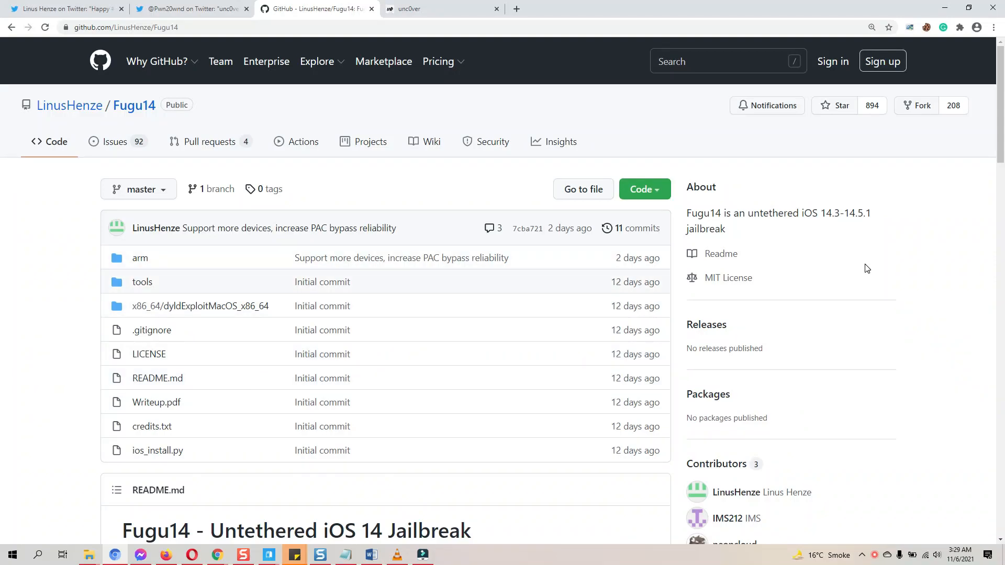
# View the Fugu14 announcement tweet, then Pwn20wnd's tweet about unc0ver's Fugu14 build updated server-side.
pyautogui.doubleClick(704, 212)
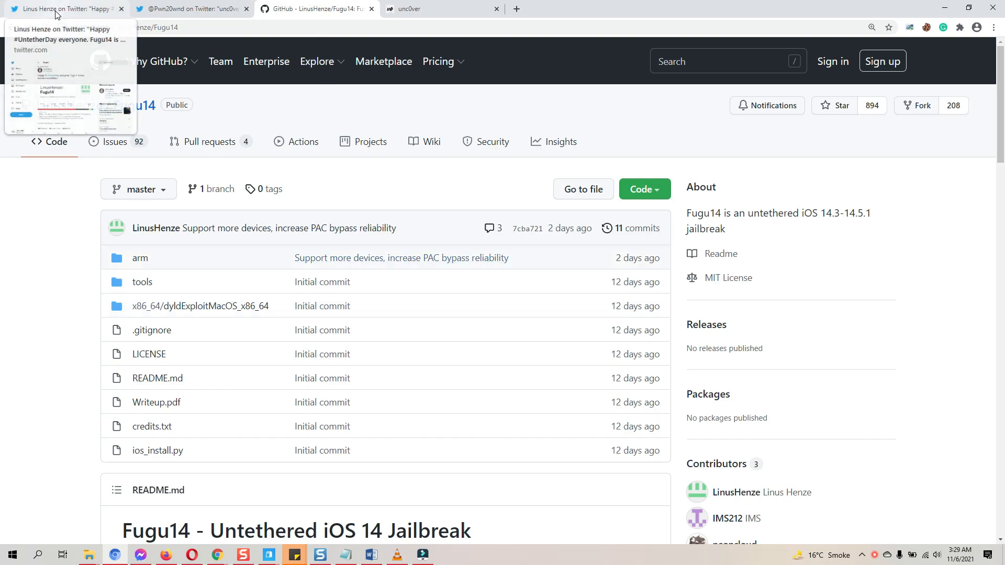
pyautogui.click(64, 8)
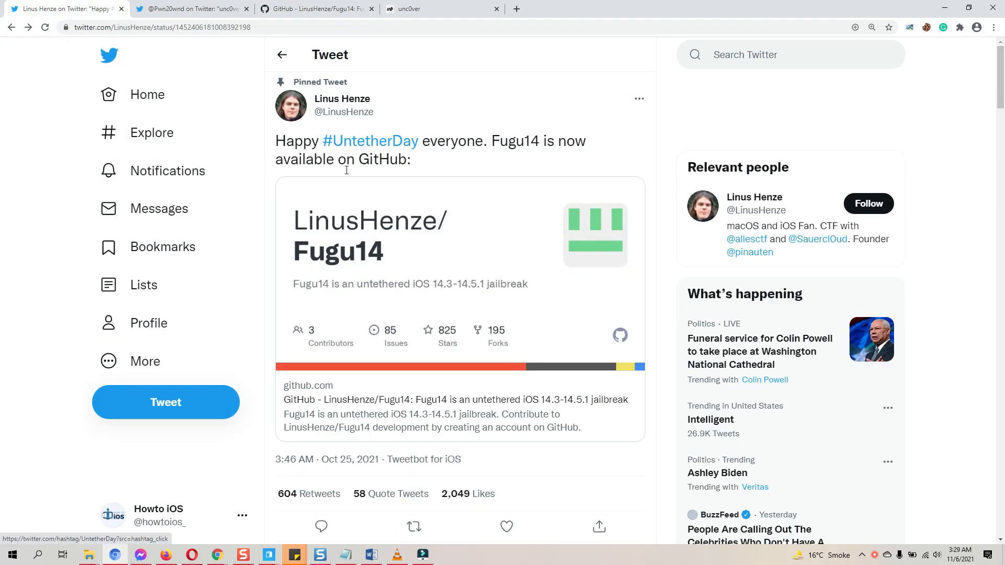
pyautogui.moveTo(373, 447)
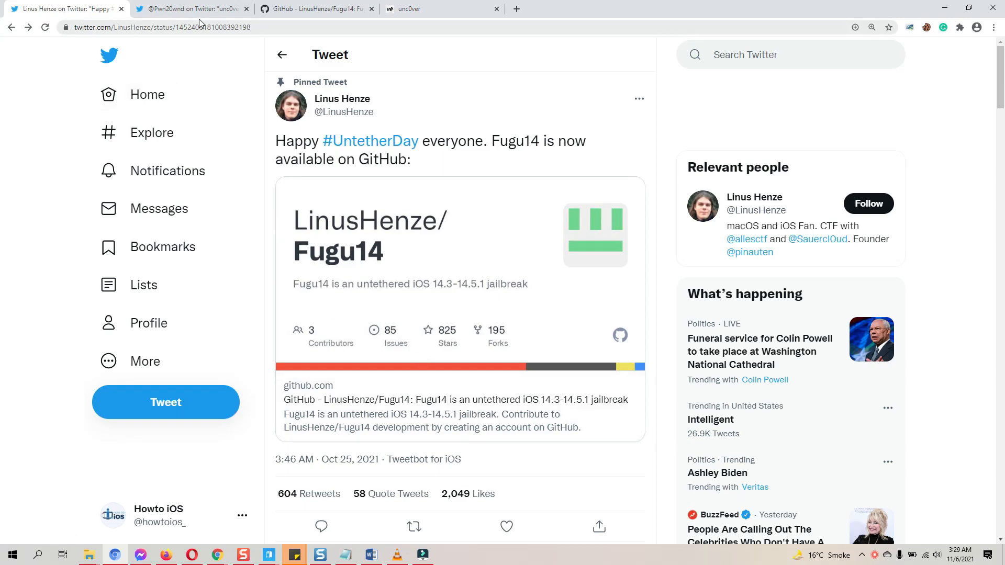
pyautogui.click(193, 8)
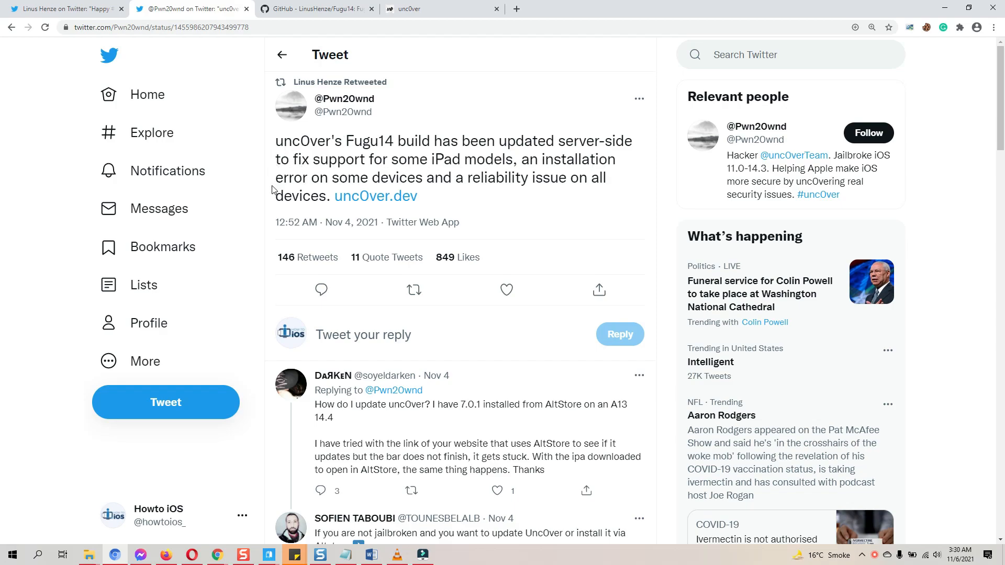
pyautogui.moveTo(473, 210)
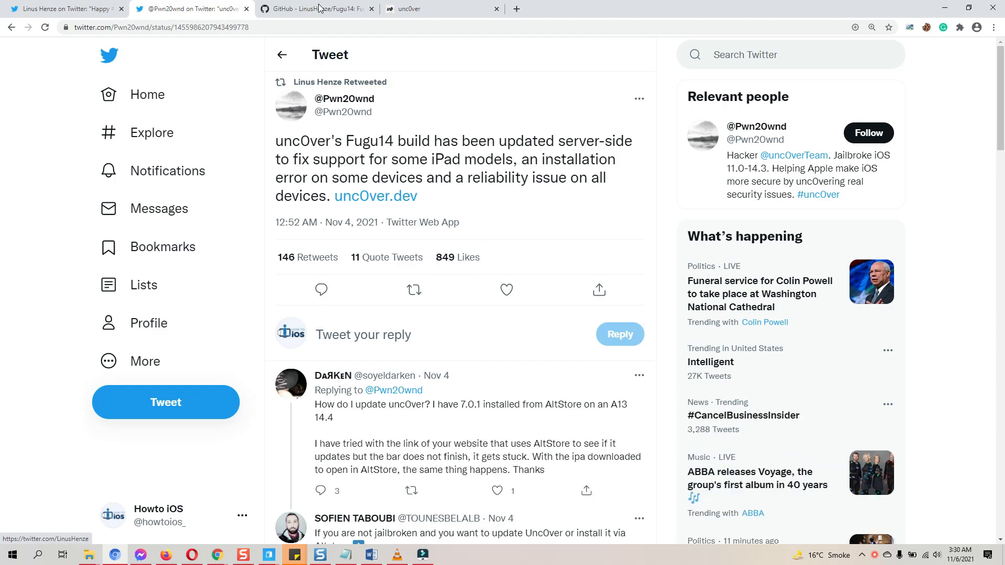
pyautogui.click(314, 8)
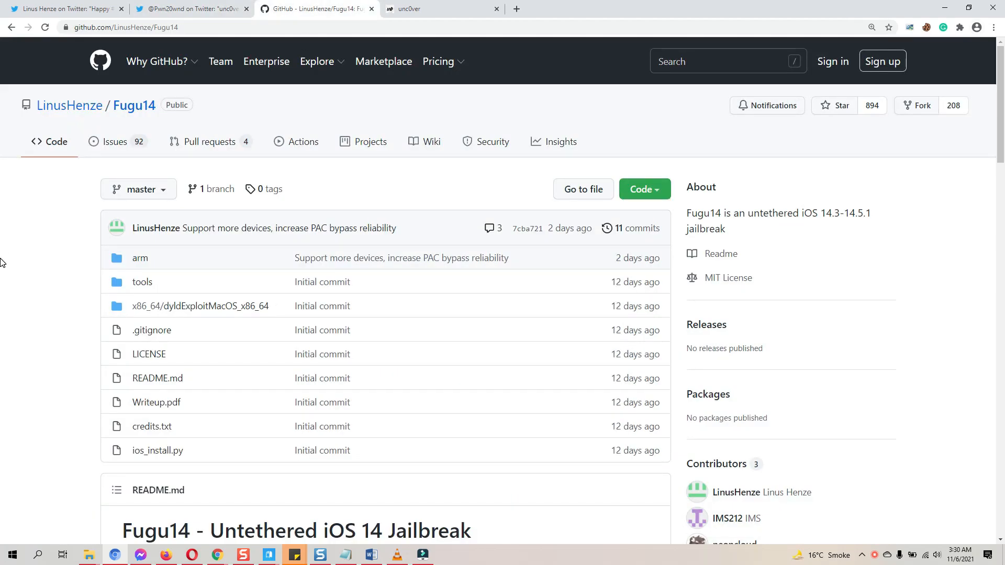
pyautogui.scroll(-3)
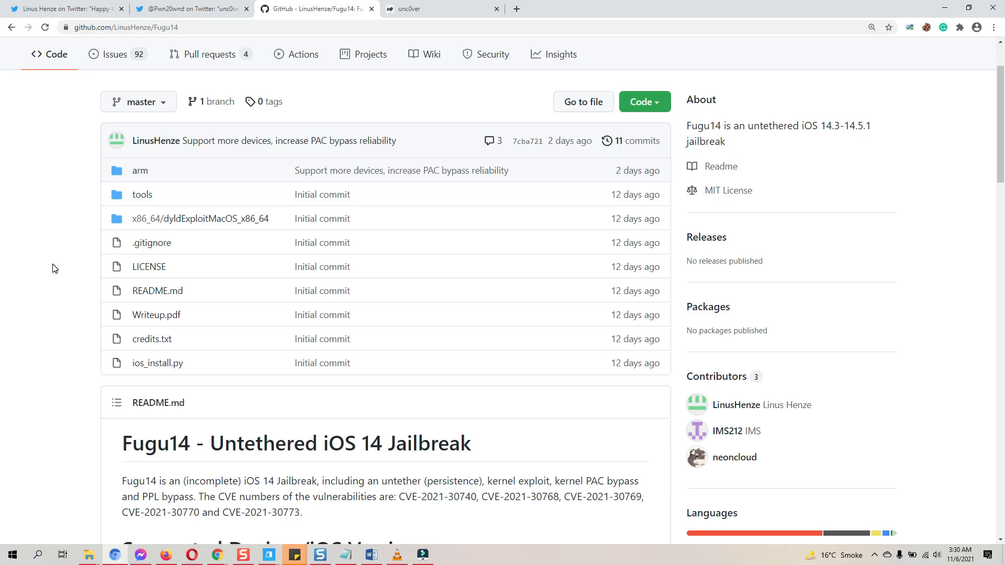
pyautogui.moveTo(181, 474)
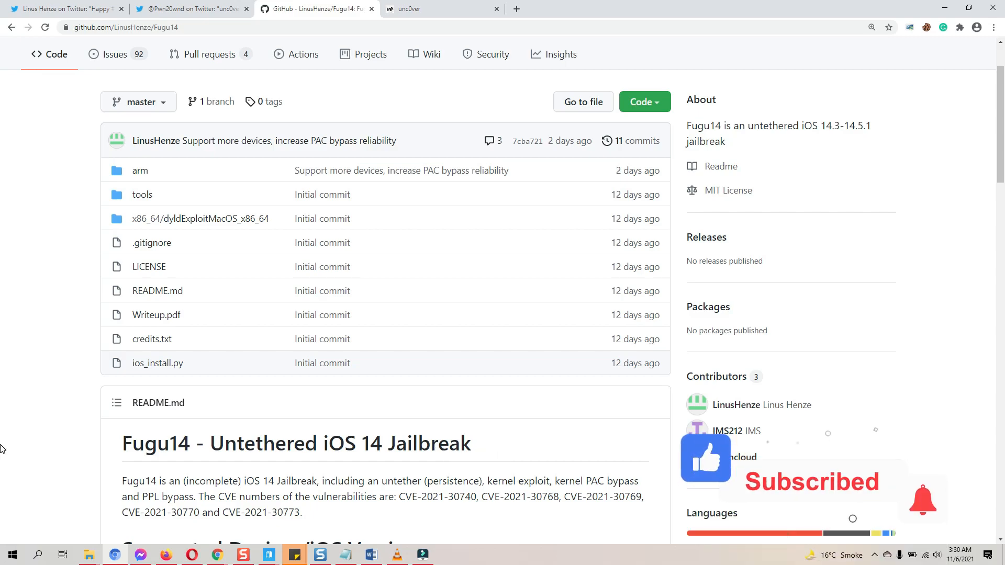
pyautogui.scroll(-3)
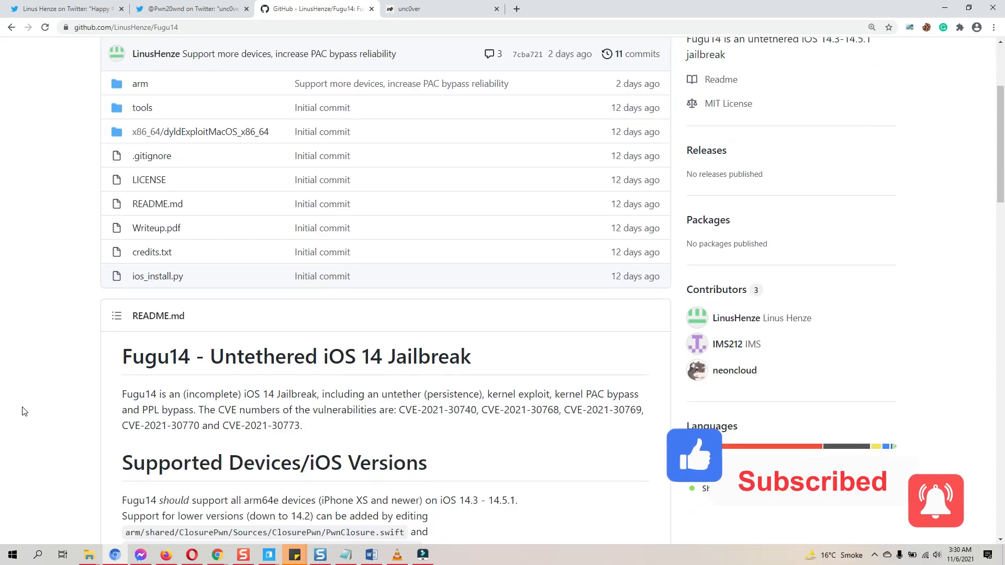
pyautogui.scroll(-3)
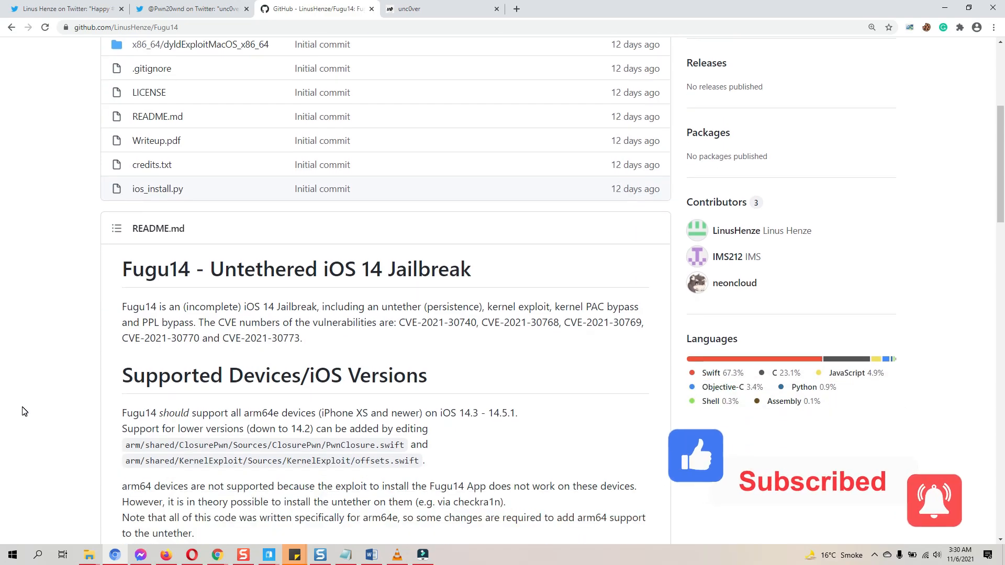
pyautogui.moveTo(182, 382)
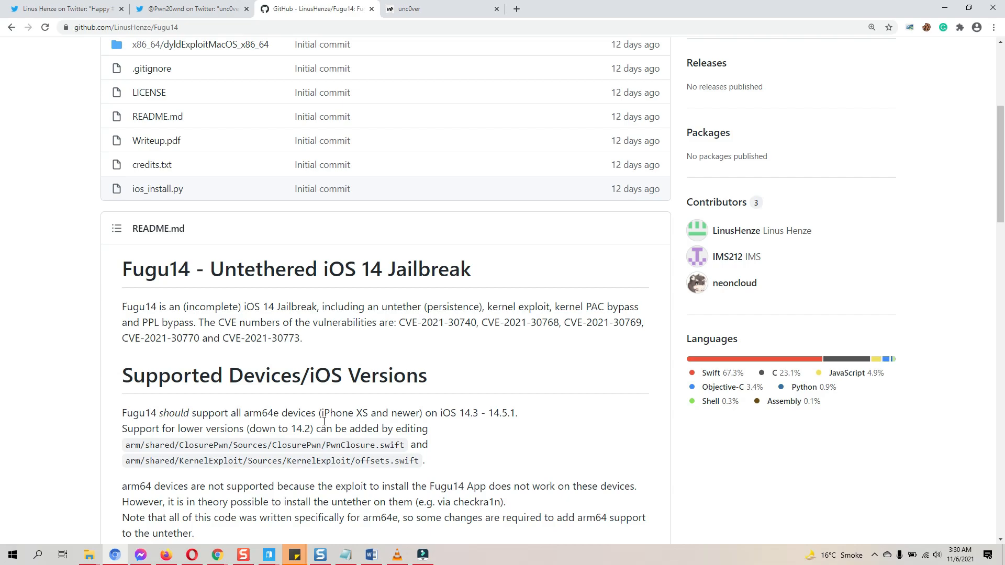
pyautogui.doubleClick(338, 412)
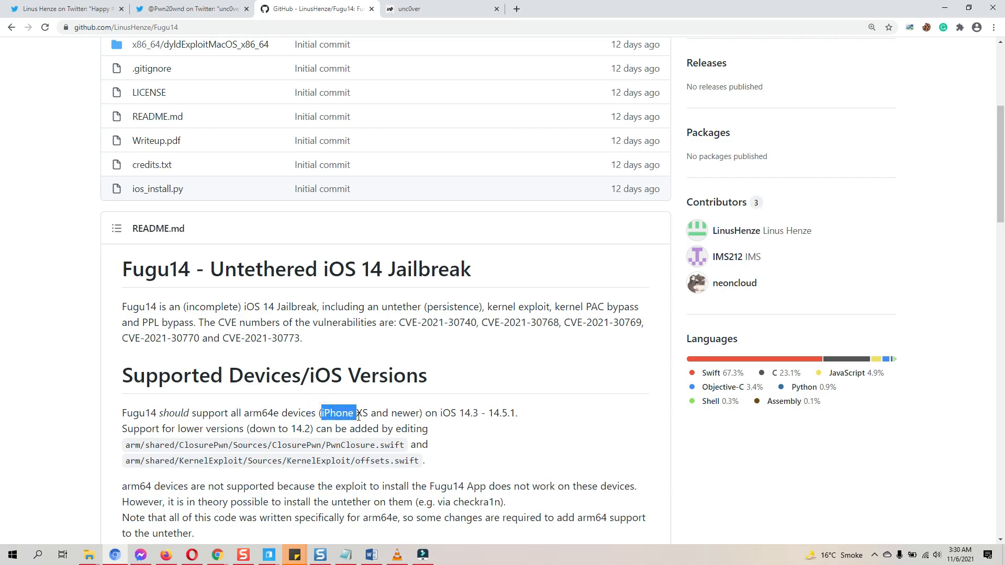
pyautogui.moveTo(321, 413); pyautogui.dragTo(424, 413)
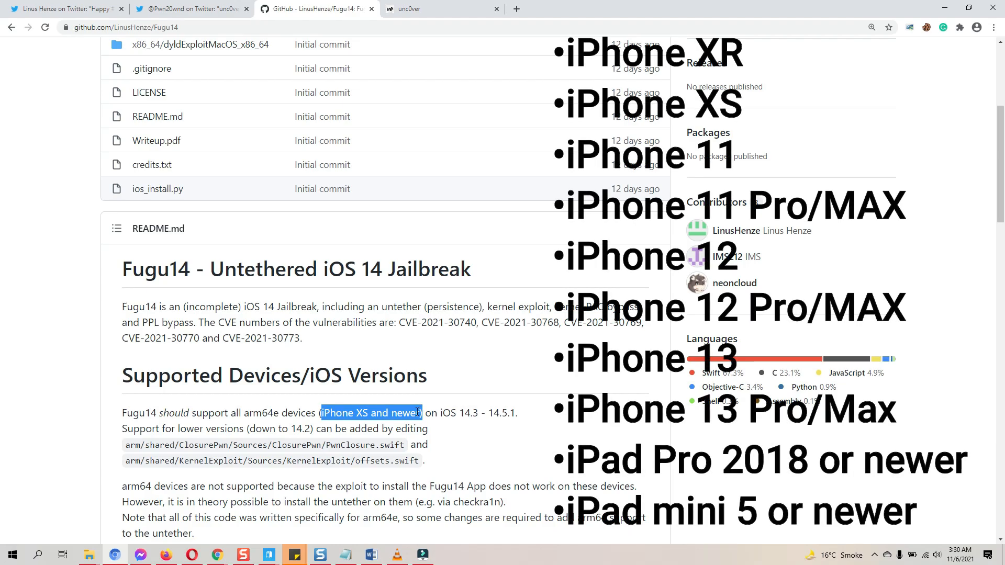
pyautogui.click(447, 416)
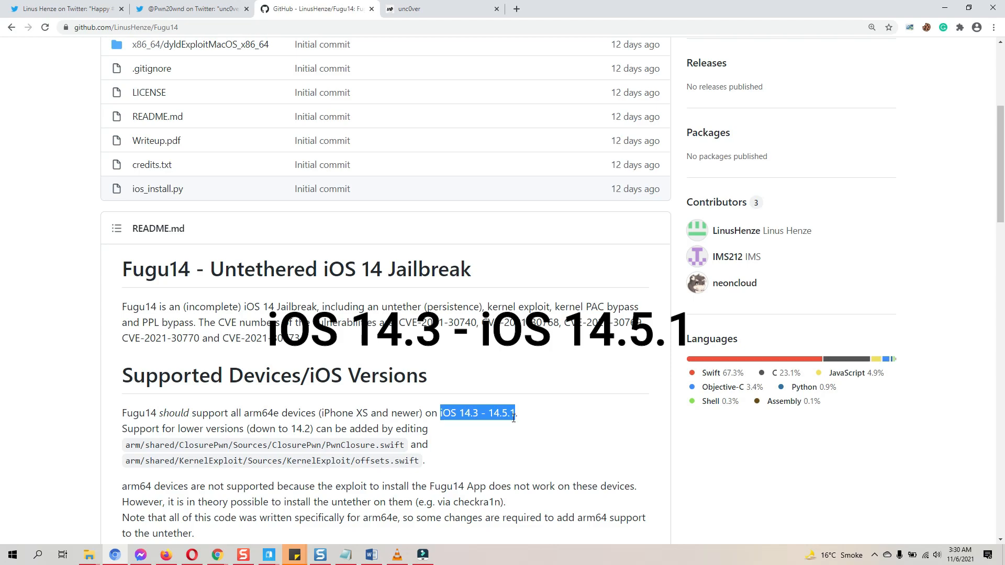
pyautogui.moveTo(513, 422)
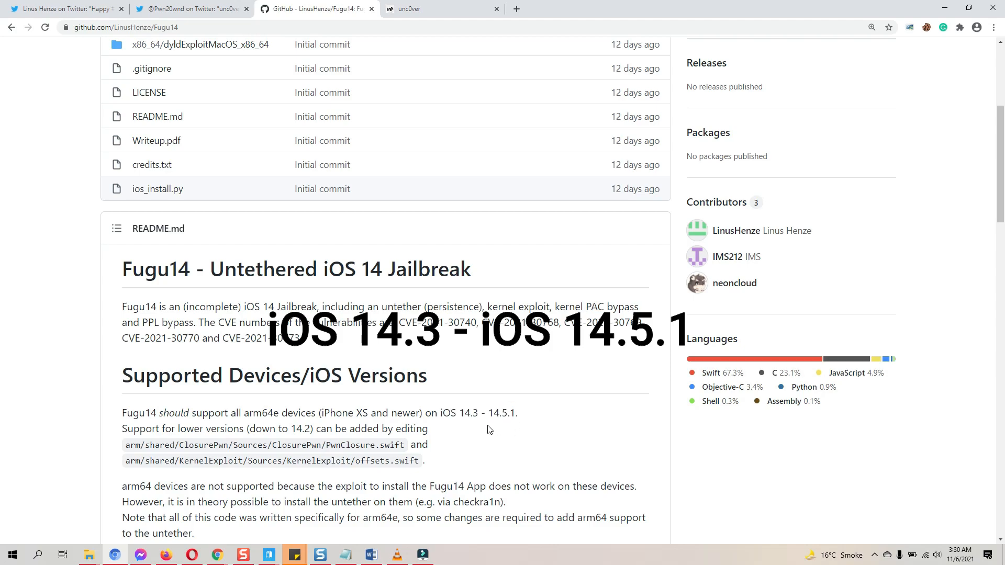
pyautogui.scroll(-3)
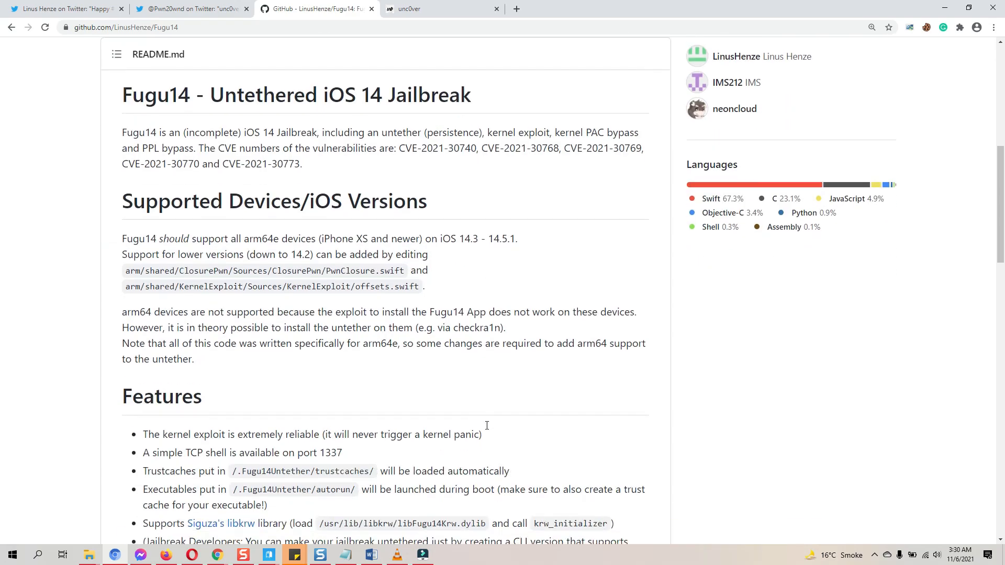
pyautogui.moveTo(487, 429)
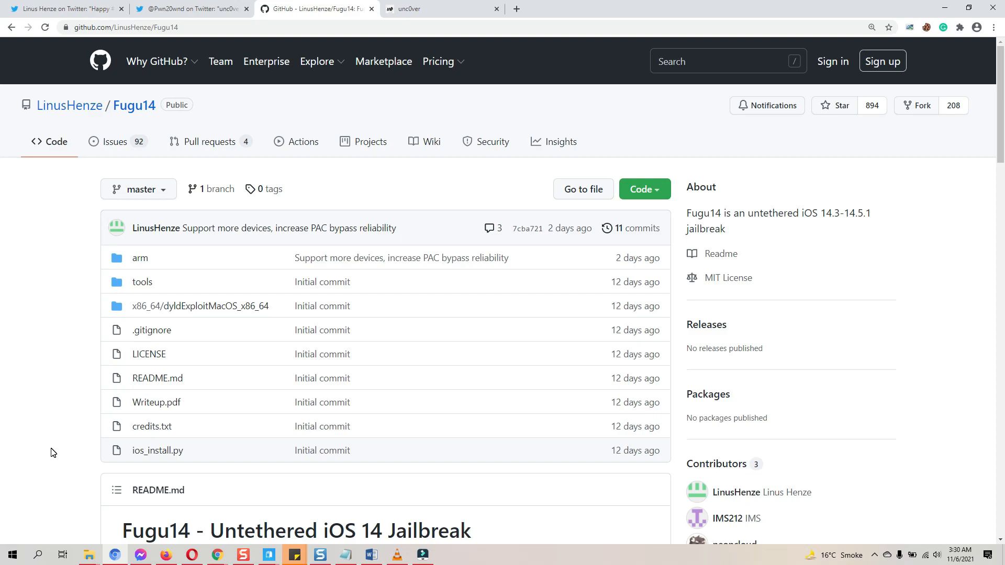
pyautogui.moveTo(88, 476)
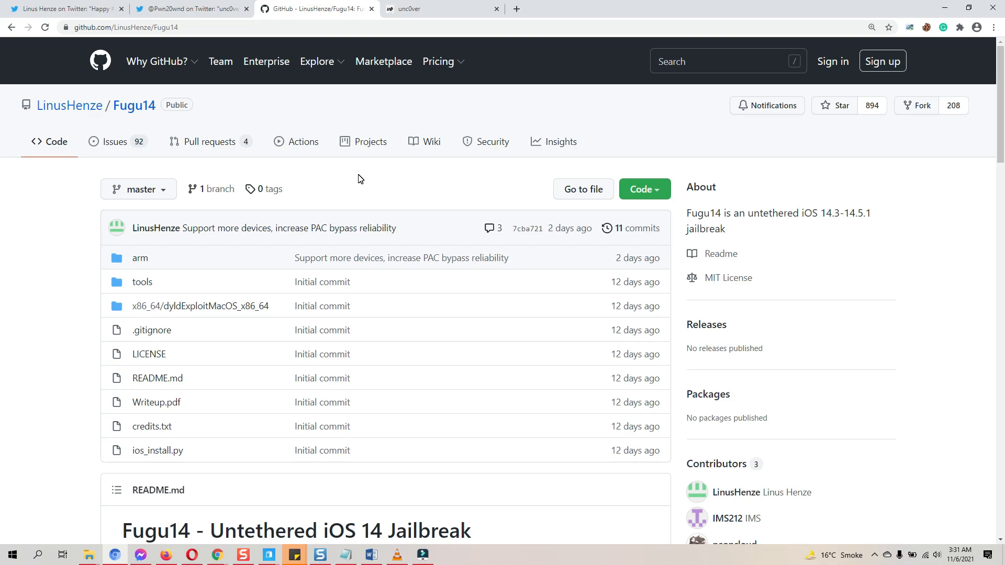
pyautogui.moveTo(357, 223)
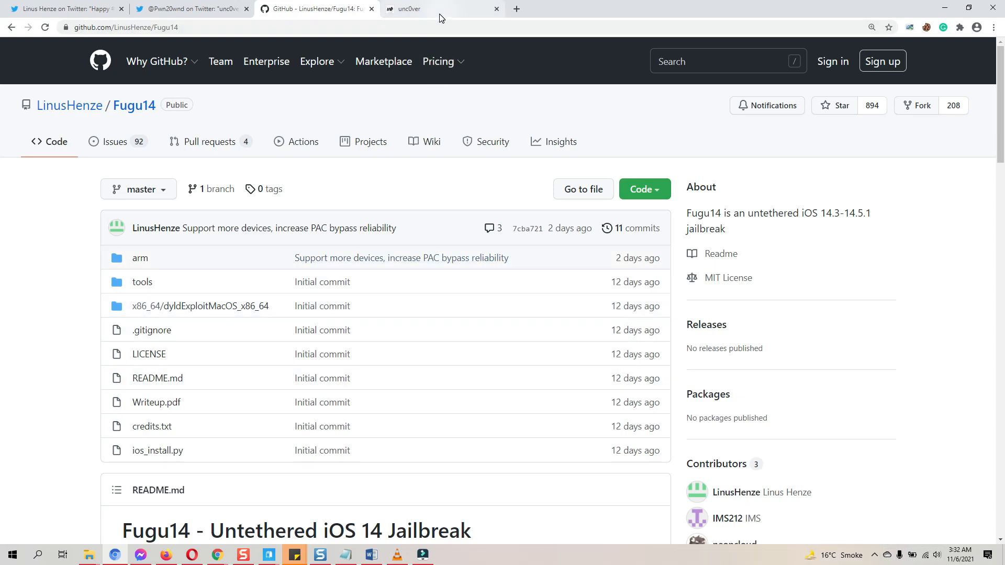
# Browse the unc0ver.dev site, then switch to the iPhone's AltStore News page with the unc0ver + Fugu14 announcement.
pyautogui.click(441, 9)
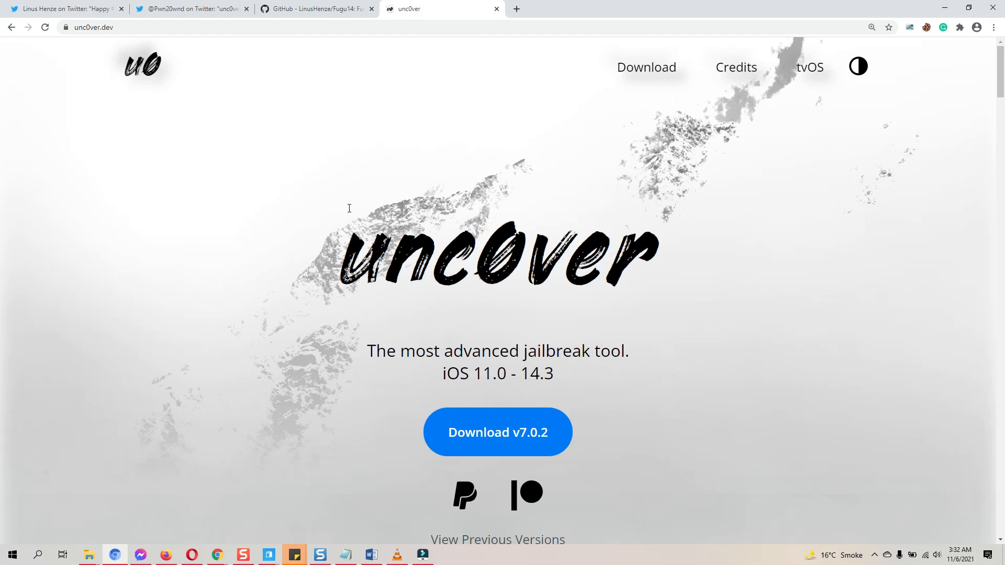
pyautogui.scroll(-3)
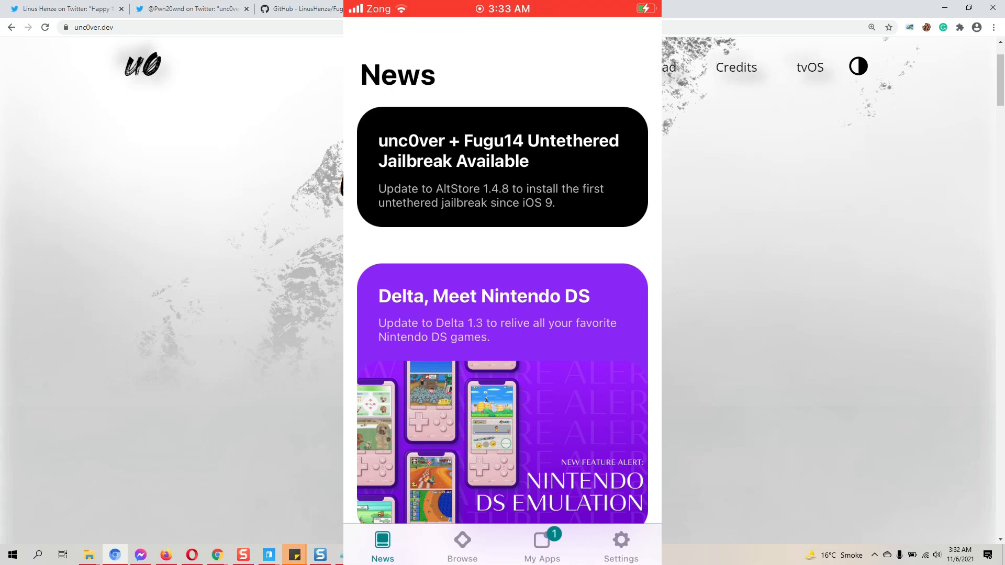
pyautogui.click(620, 544)
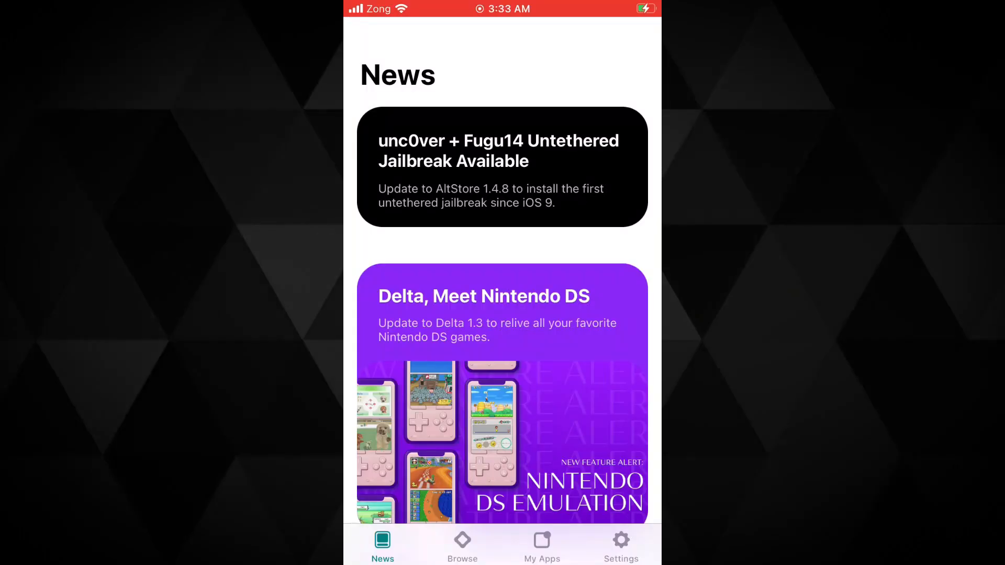
# Navigate the iPhone's Safari to unc0ver.dev showing Download v7.0.2 and Open in AltStore.
pyautogui.click(541, 544)
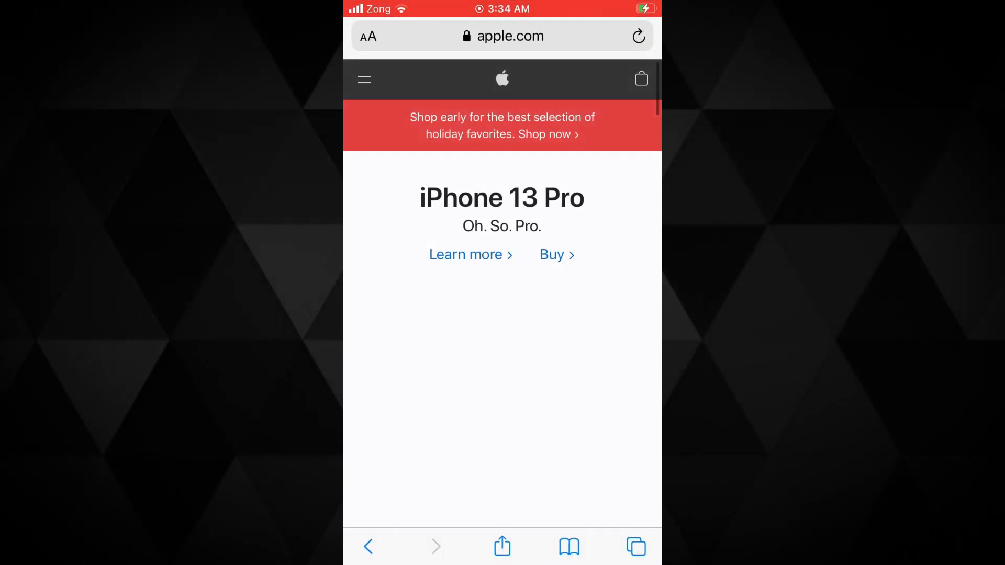
pyautogui.write('nc0ver.dev')
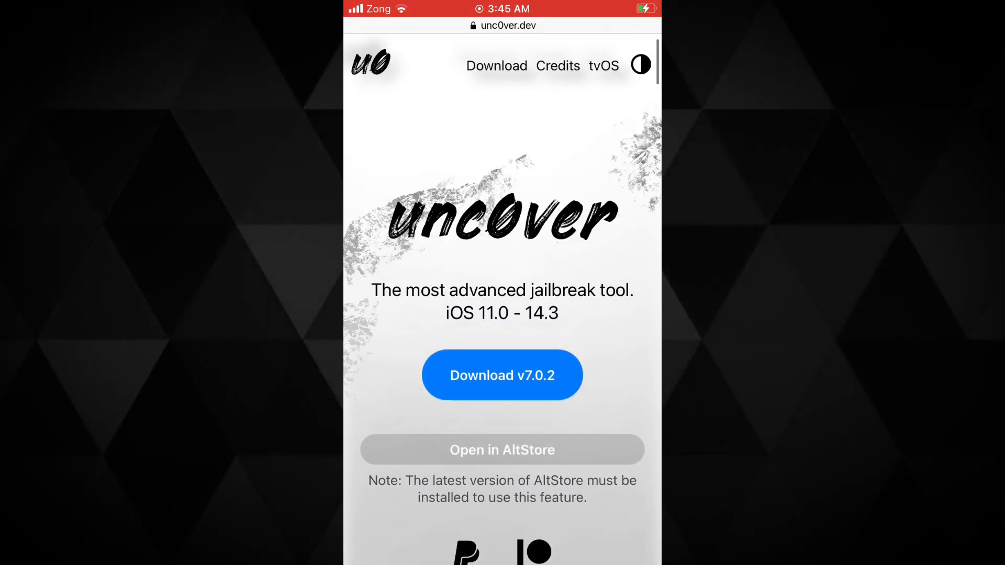
# Send unc0ver to AltStore and let it install unc0ver and Fugu14 onto the home screen.
pyautogui.click(502, 449)
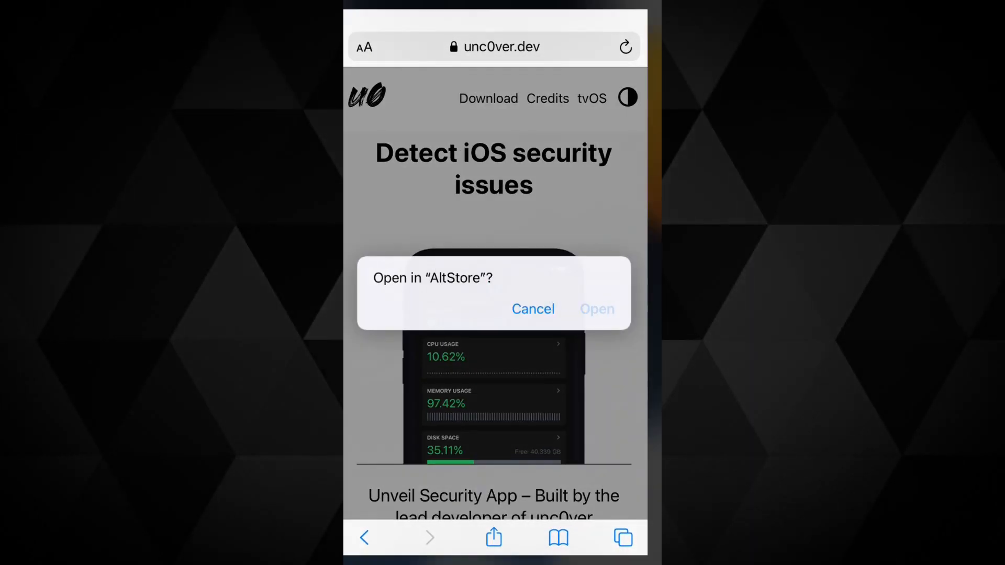
pyautogui.click(595, 309)
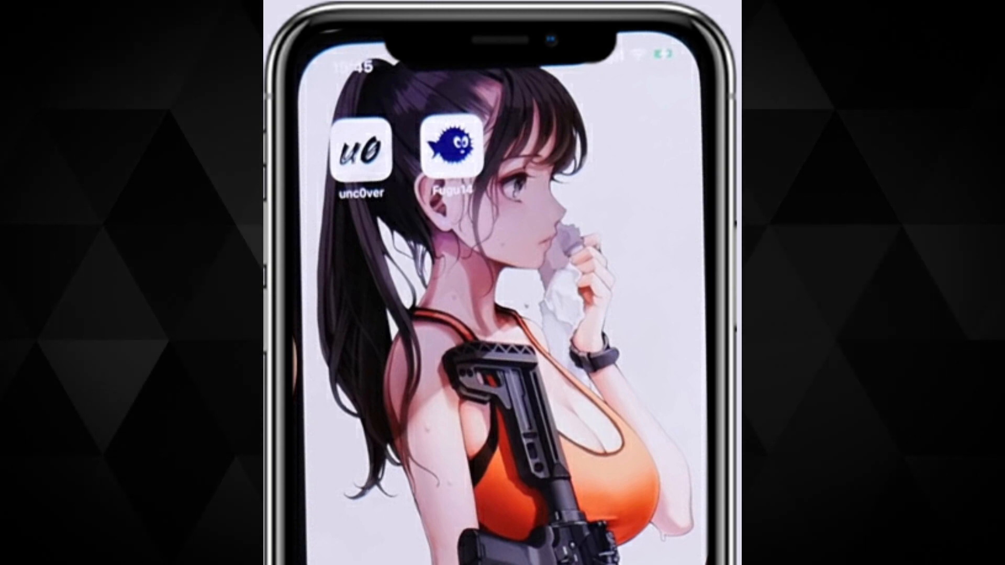
# Launch Fugu14 from the home screen to reach its Setup Fugu14 screen.
pyautogui.click(449, 152)
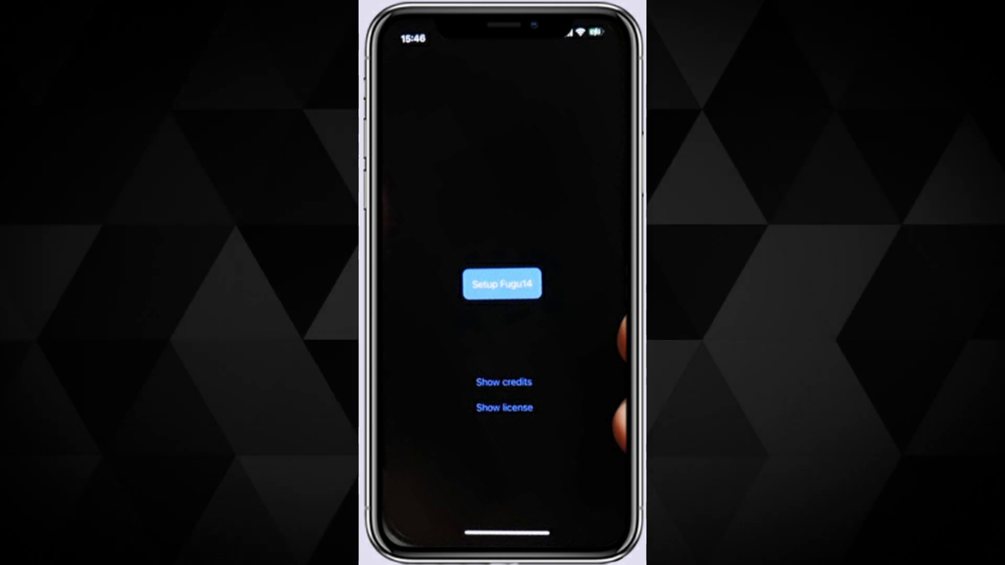
# Return to the home screen and launch unc0ver 7.0.2, which reports Unsupported on iOS 14.8.
pyautogui.click(503, 284)
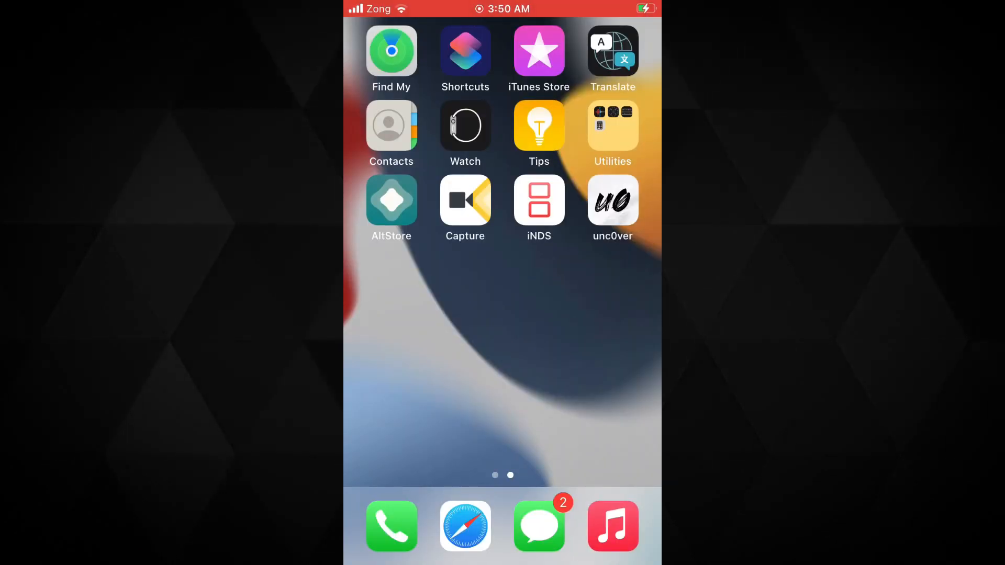
pyautogui.click(613, 201)
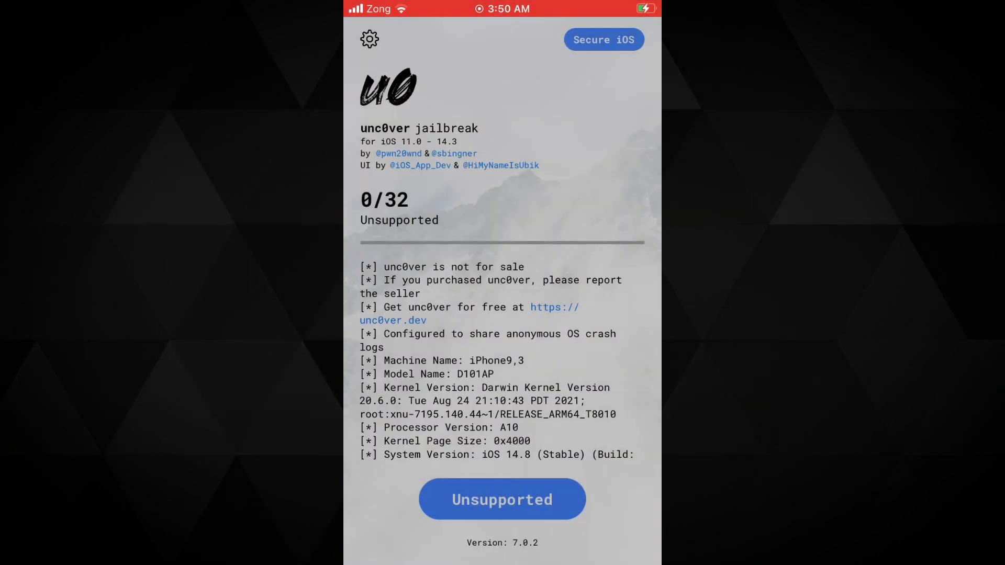